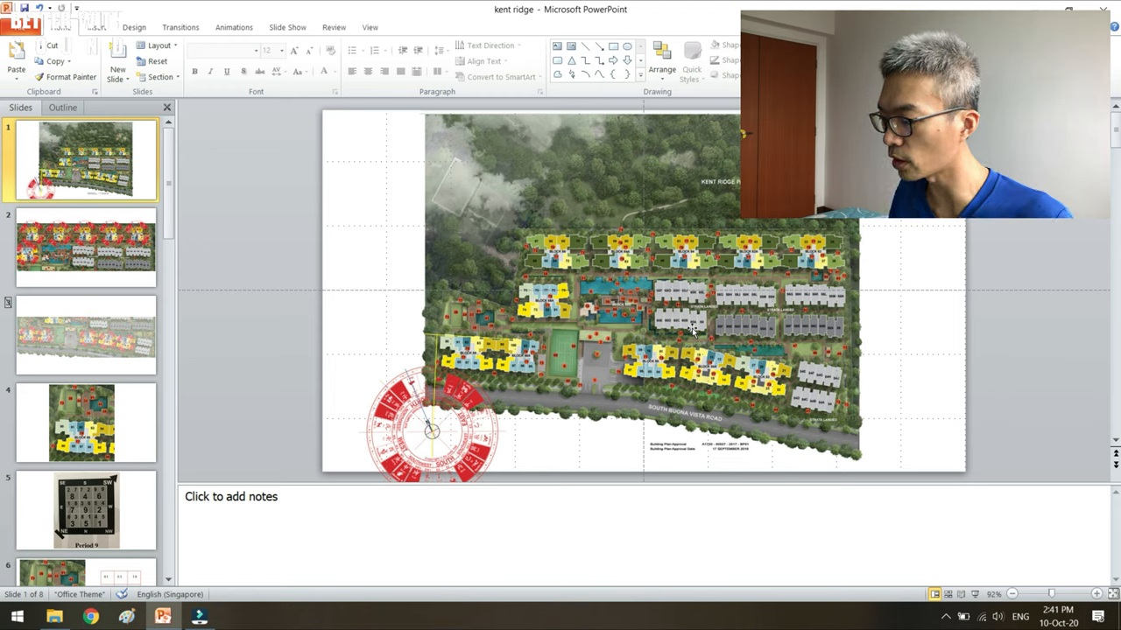
mouse_move(819, 281)
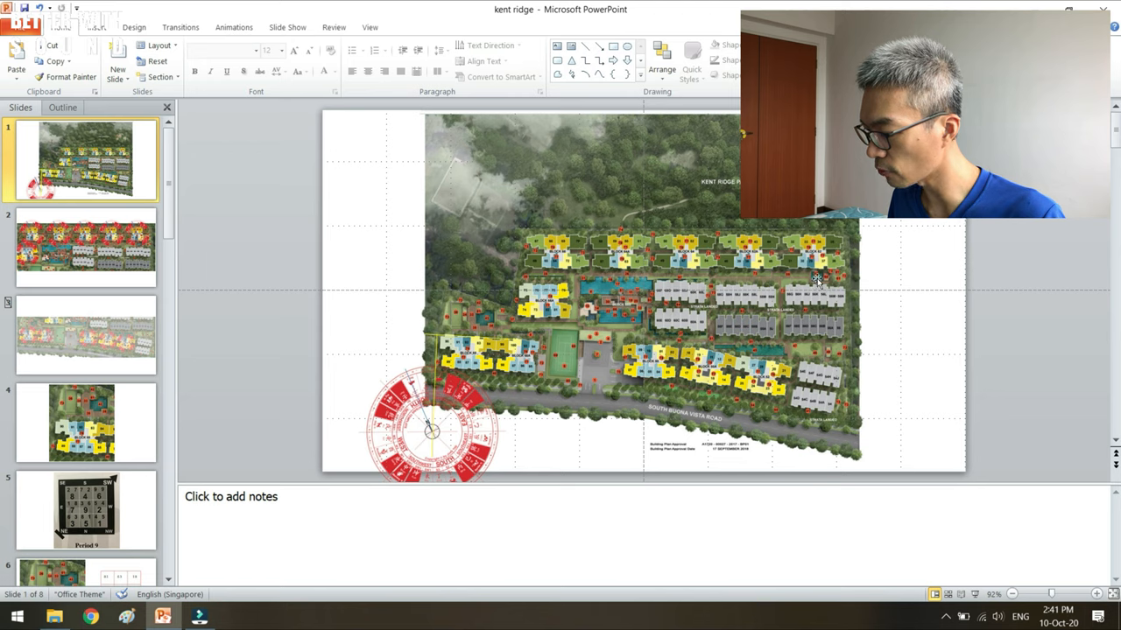
mouse_move(744, 359)
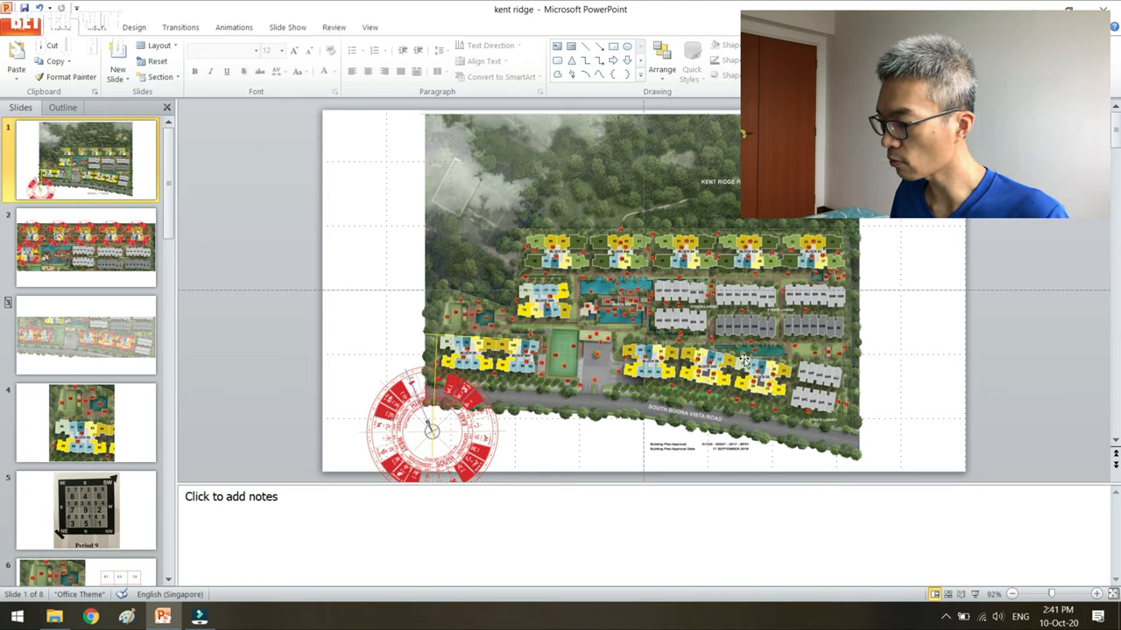
mouse_move(749, 358)
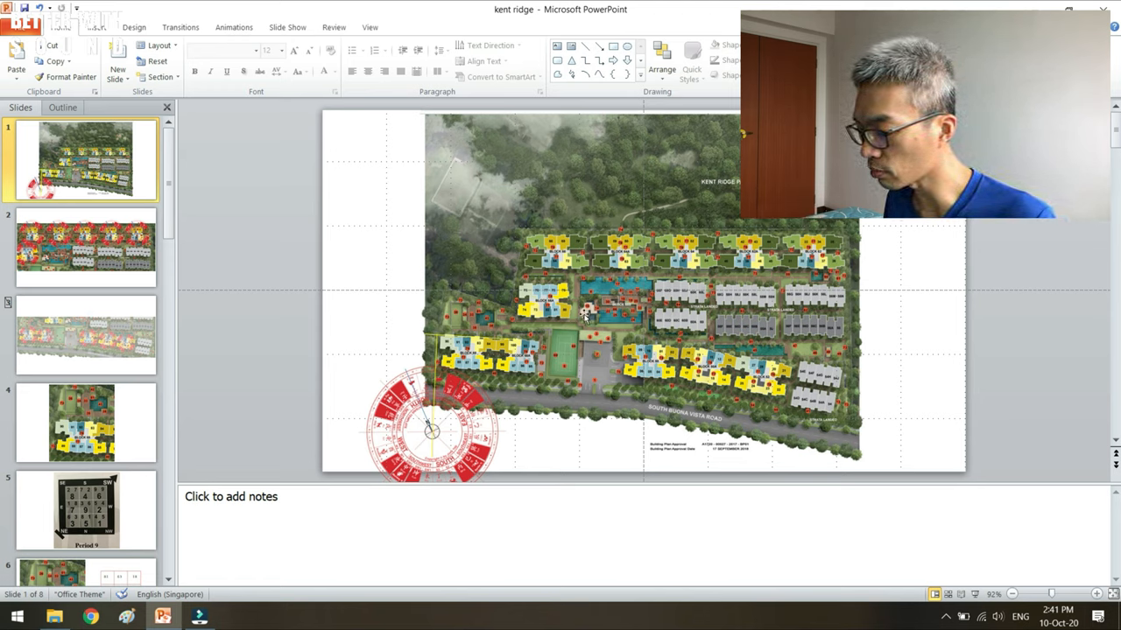
mouse_move(582, 329)
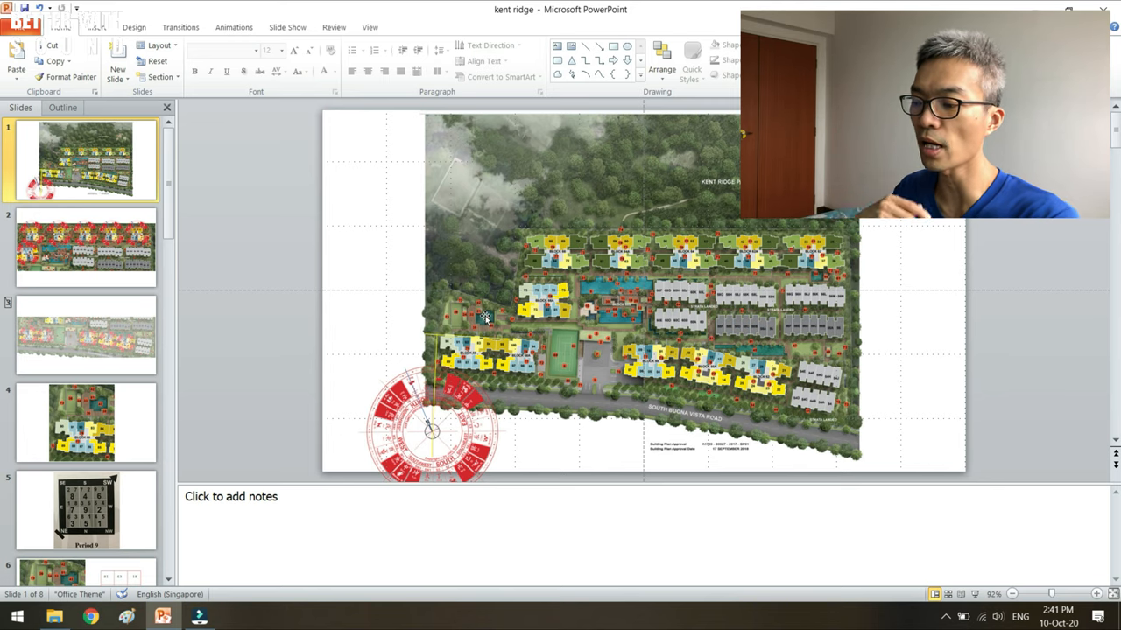
mouse_move(154, 284)
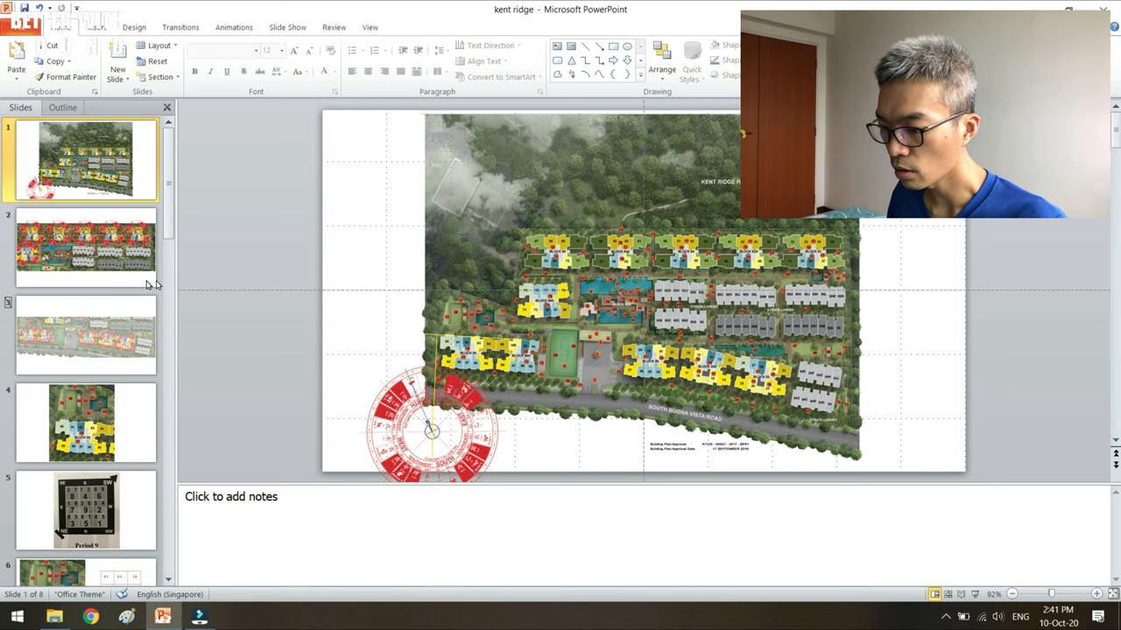
- Show slide 2 with the block compass overlays on the site plan and notes on 66A and 66
click(84, 249)
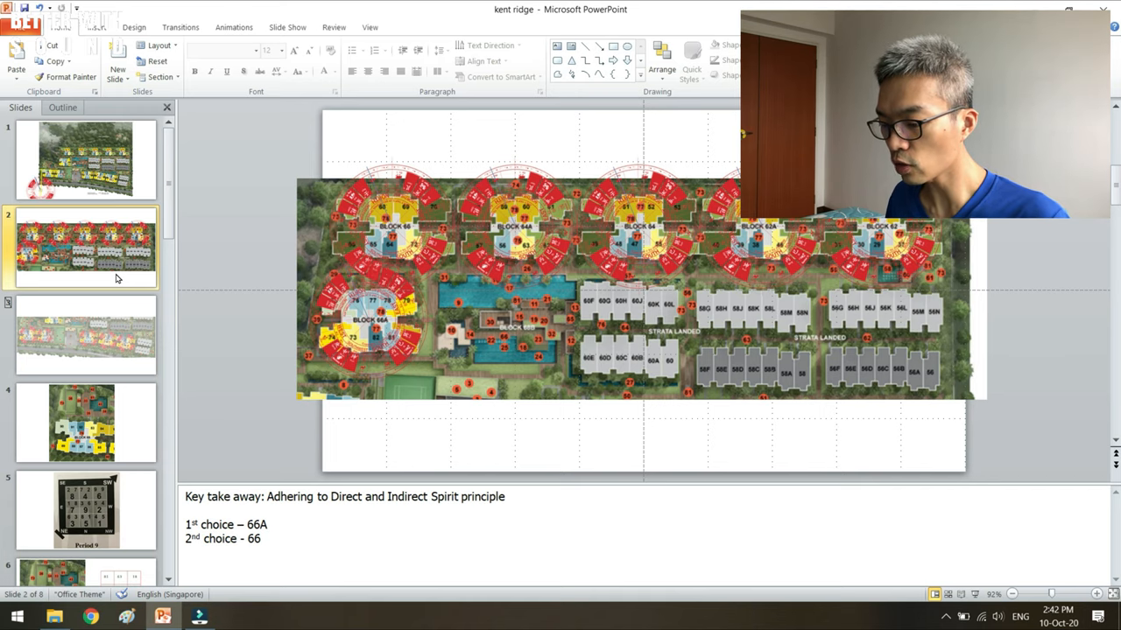
- Show slide 6 with Block 68 beside the nine-grid star chart and main door notes
click(84, 422)
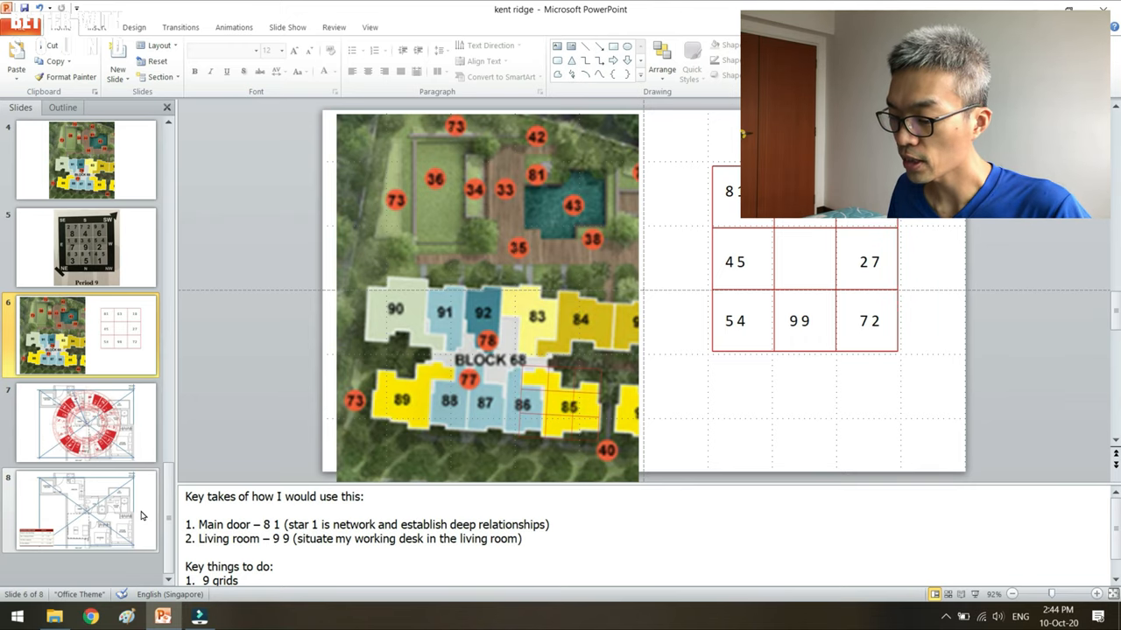
click(84, 511)
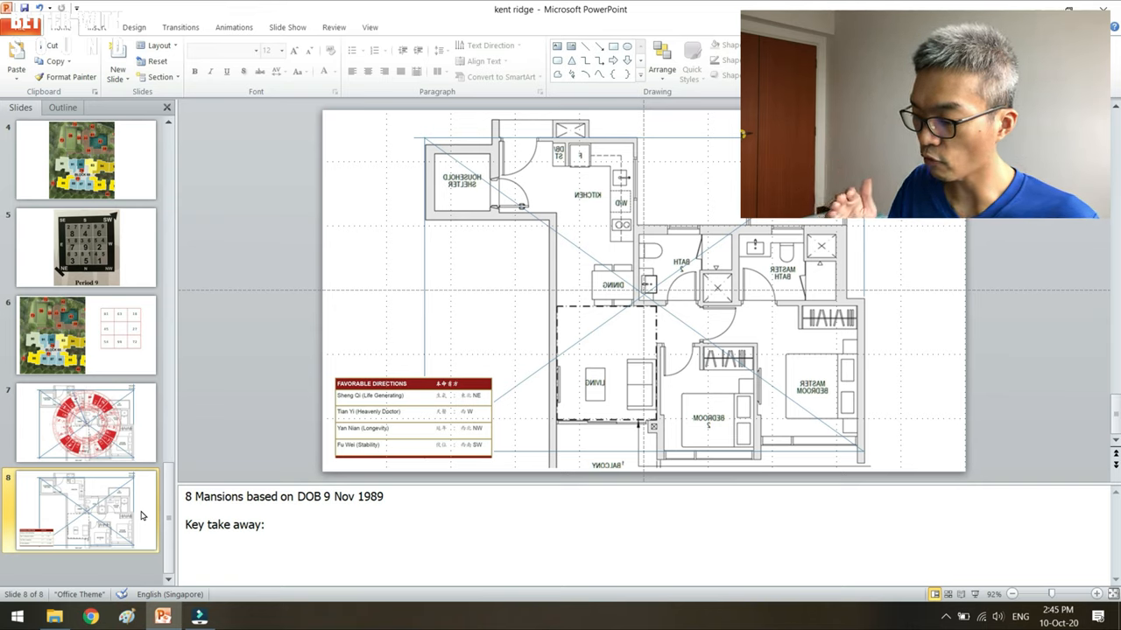
click(84, 422)
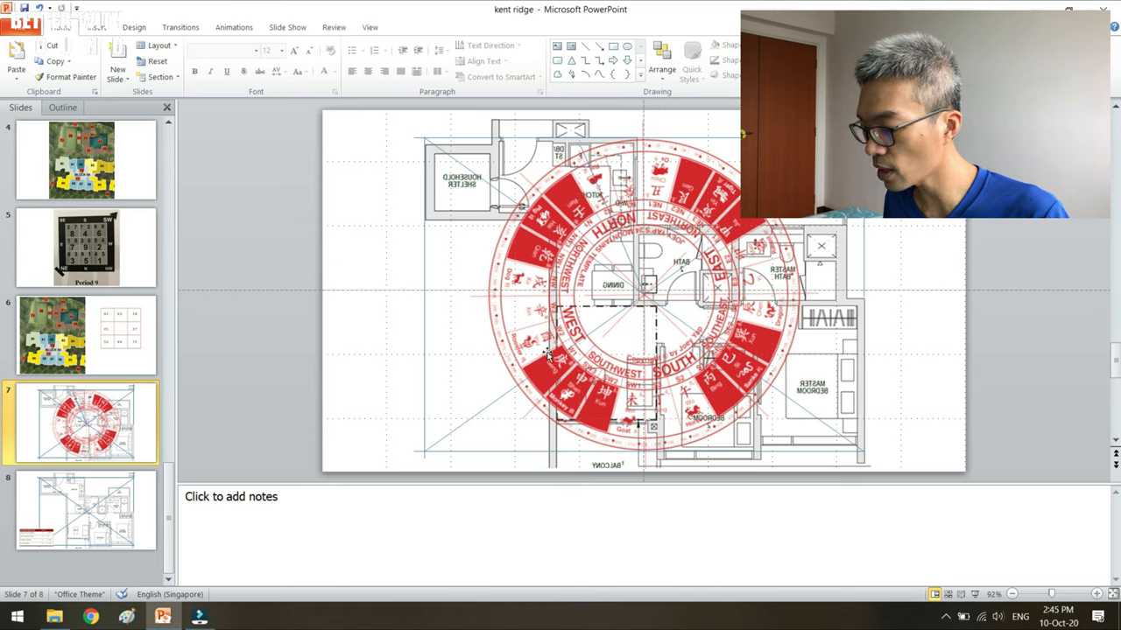
mouse_move(613, 422)
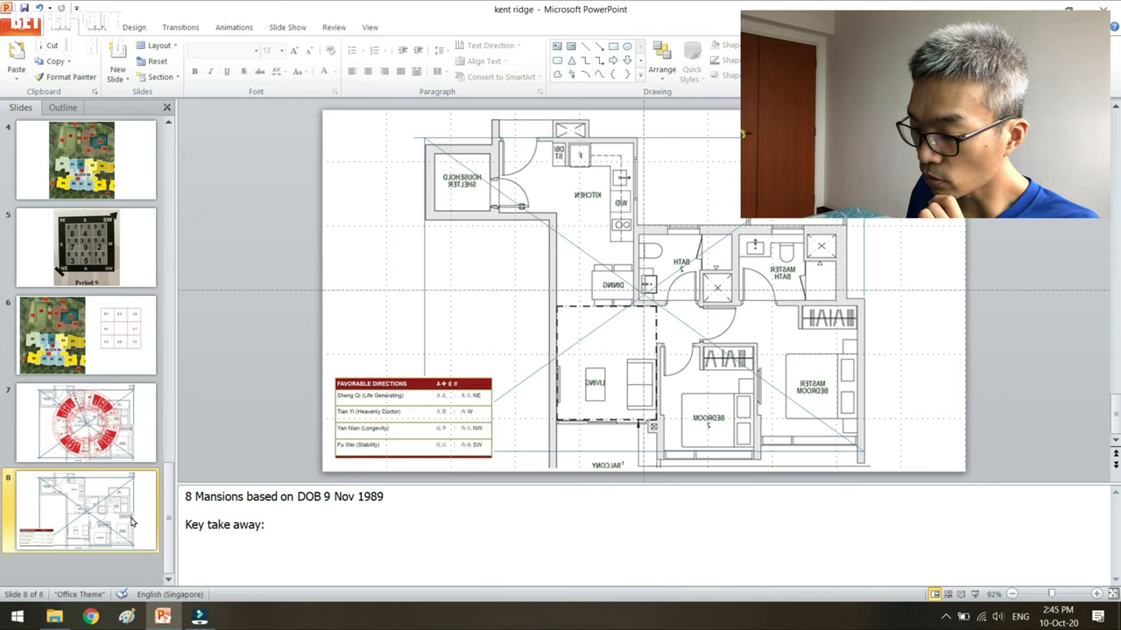
click(84, 334)
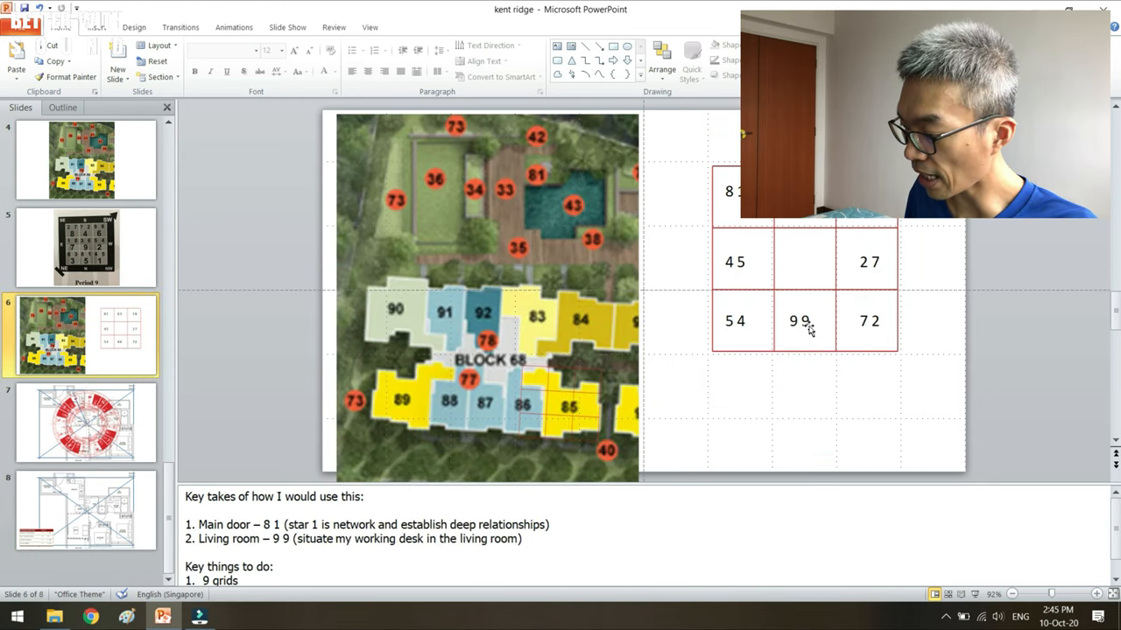